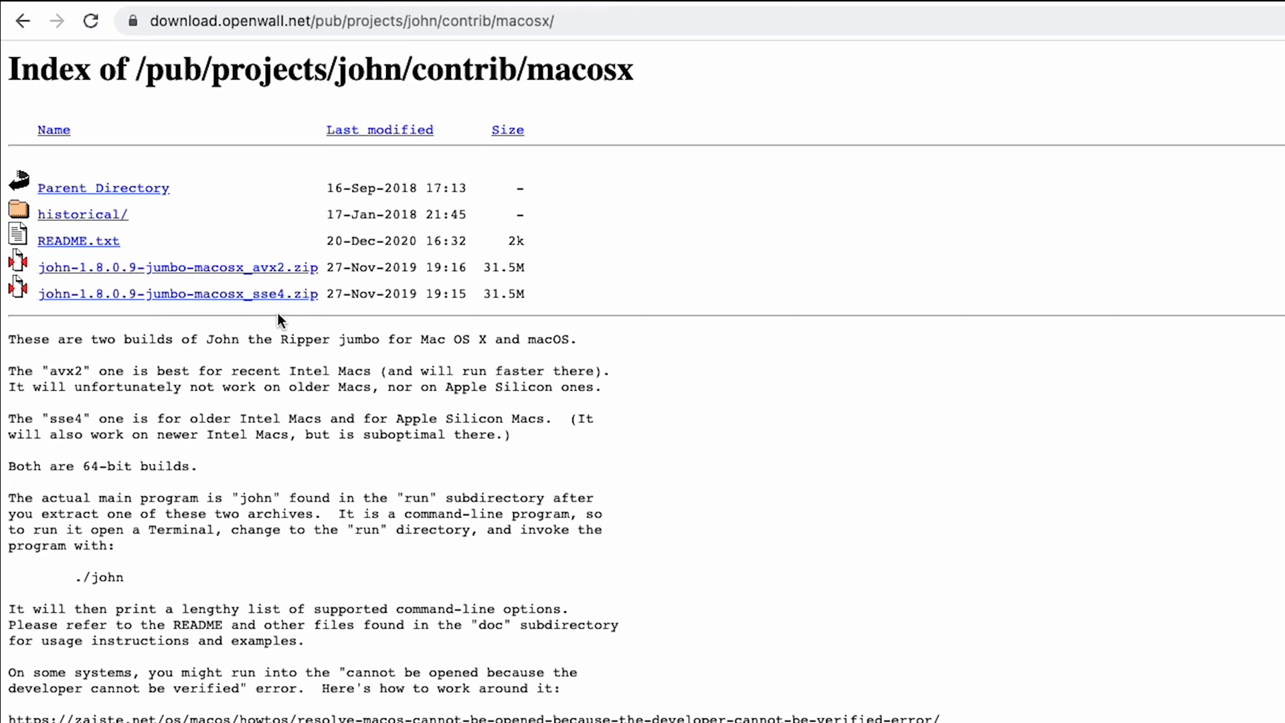
Step: Download john-1.8.0.9-jumbo-macosx_sse4.zip from the openwall macOS contrib page
click(176, 293)
text(terminal)
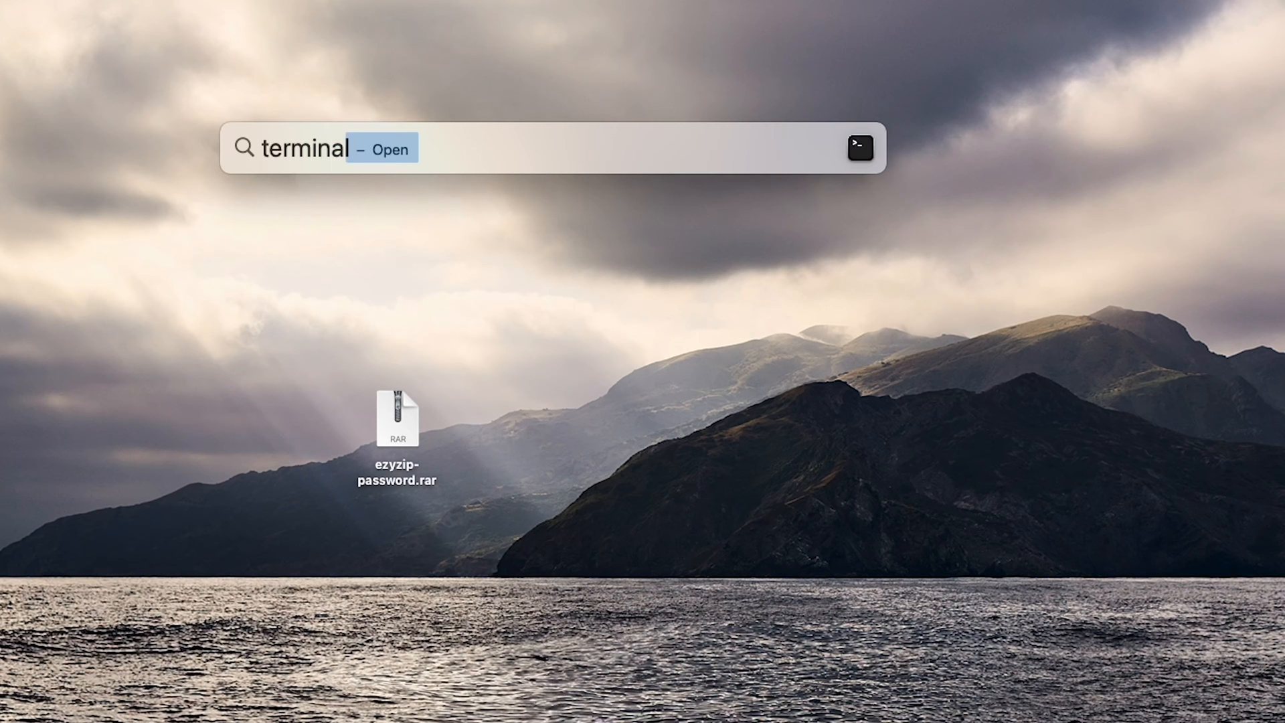
Step: Launch Terminal from the Spotlight search for 'terminal'
key(enter)
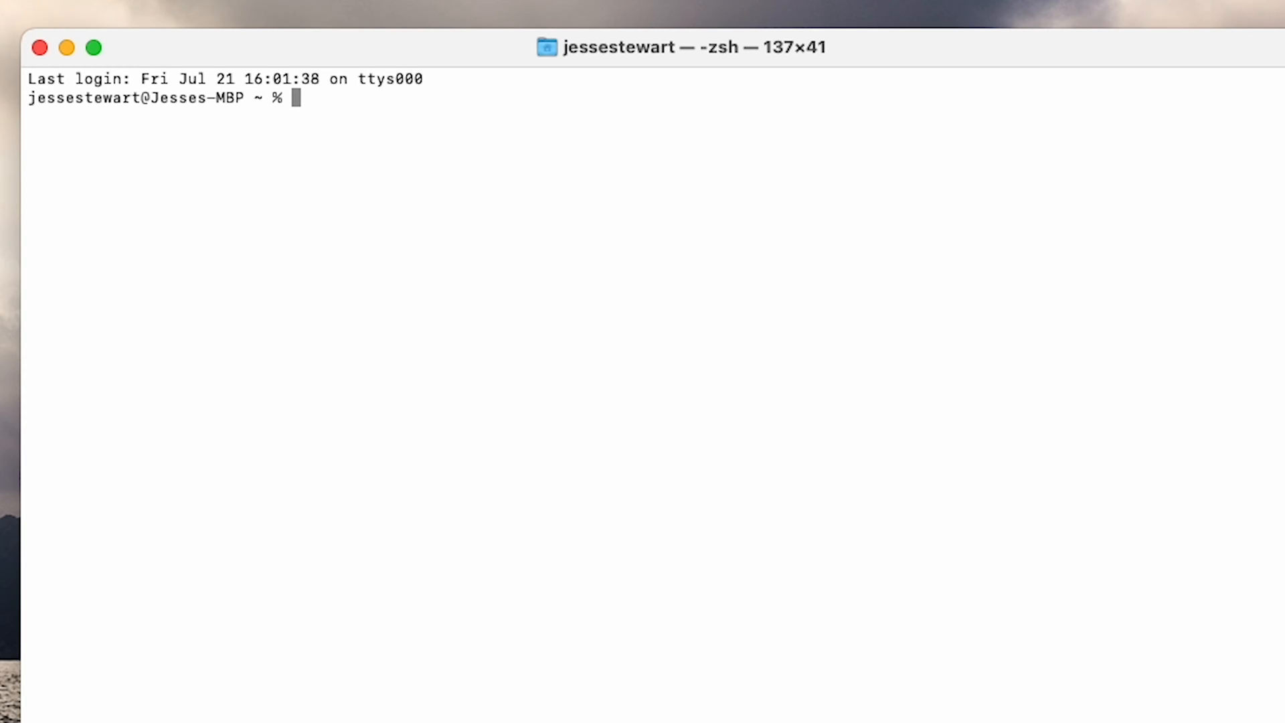
Step: Change directory to Downloads/john-1.8.0.9-jumbo-macosx_sse4/run
text(cd Downloads/john-1.8.0.9)
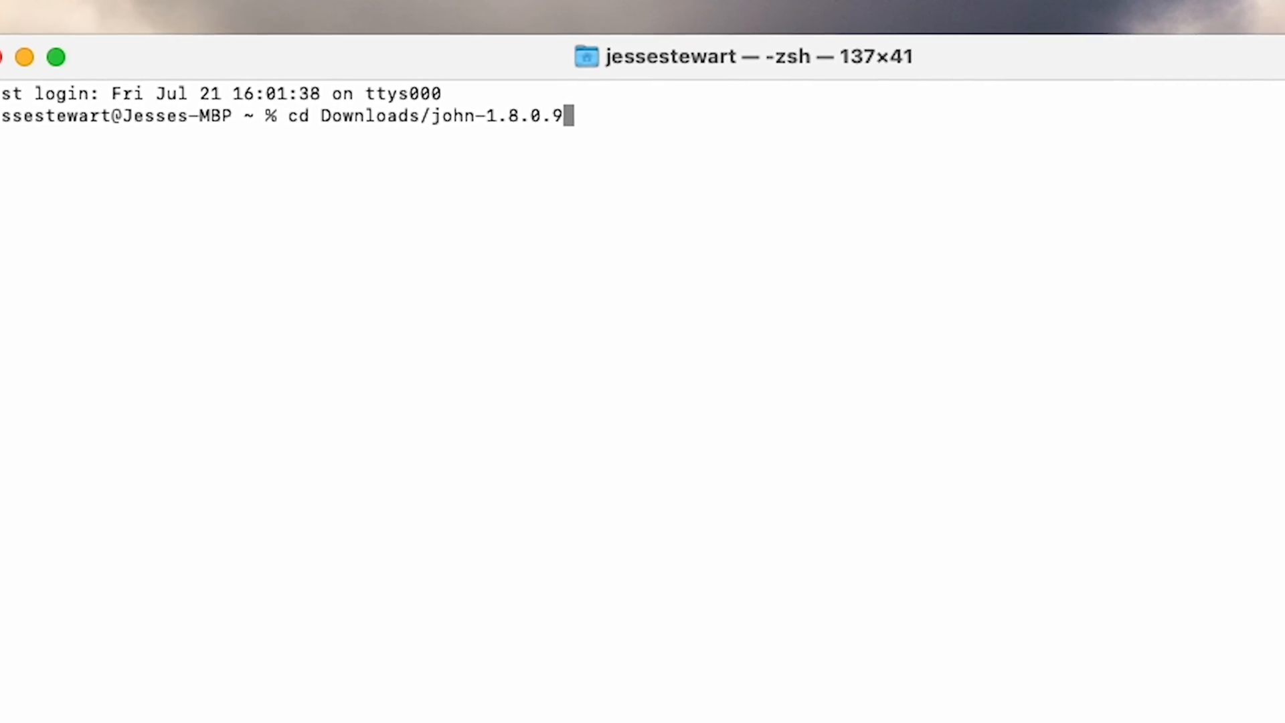
text(-jumbo-macosx_sse4/run)
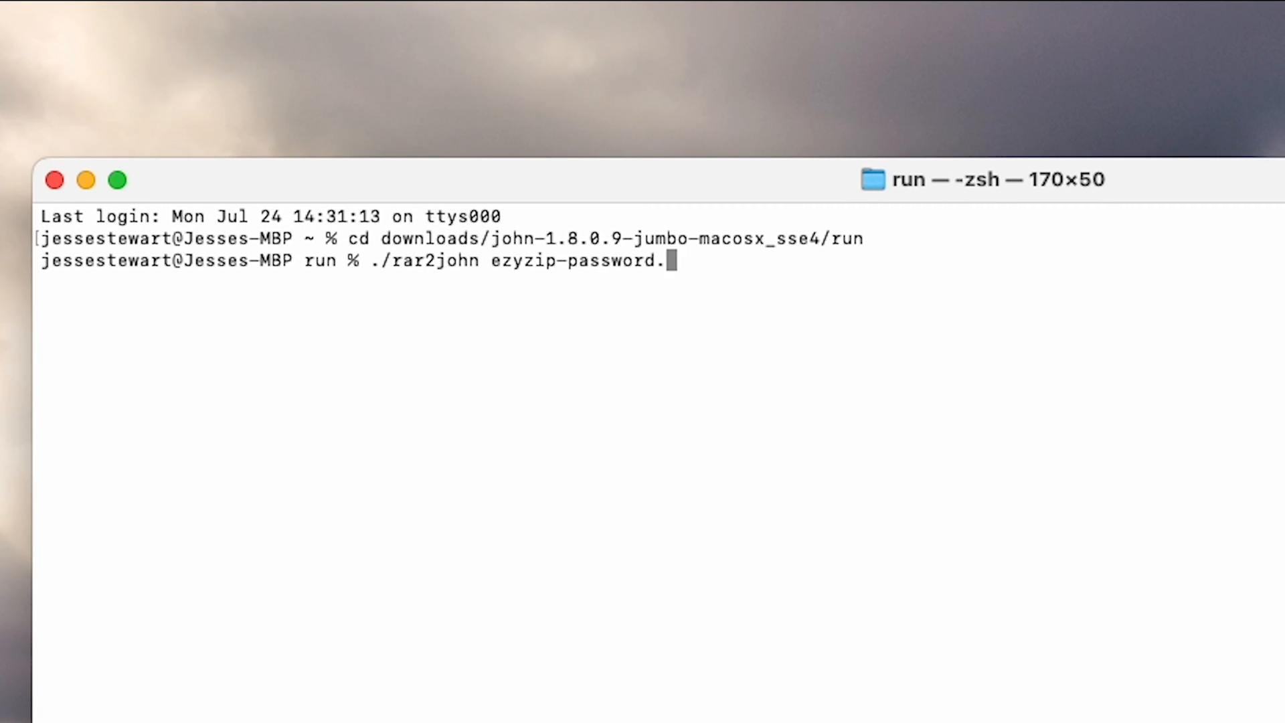
Step: Run rar2john on ezyzip-password.rar into hashfile, then start ./john hashfile to crack it
text(rar > hashfile)
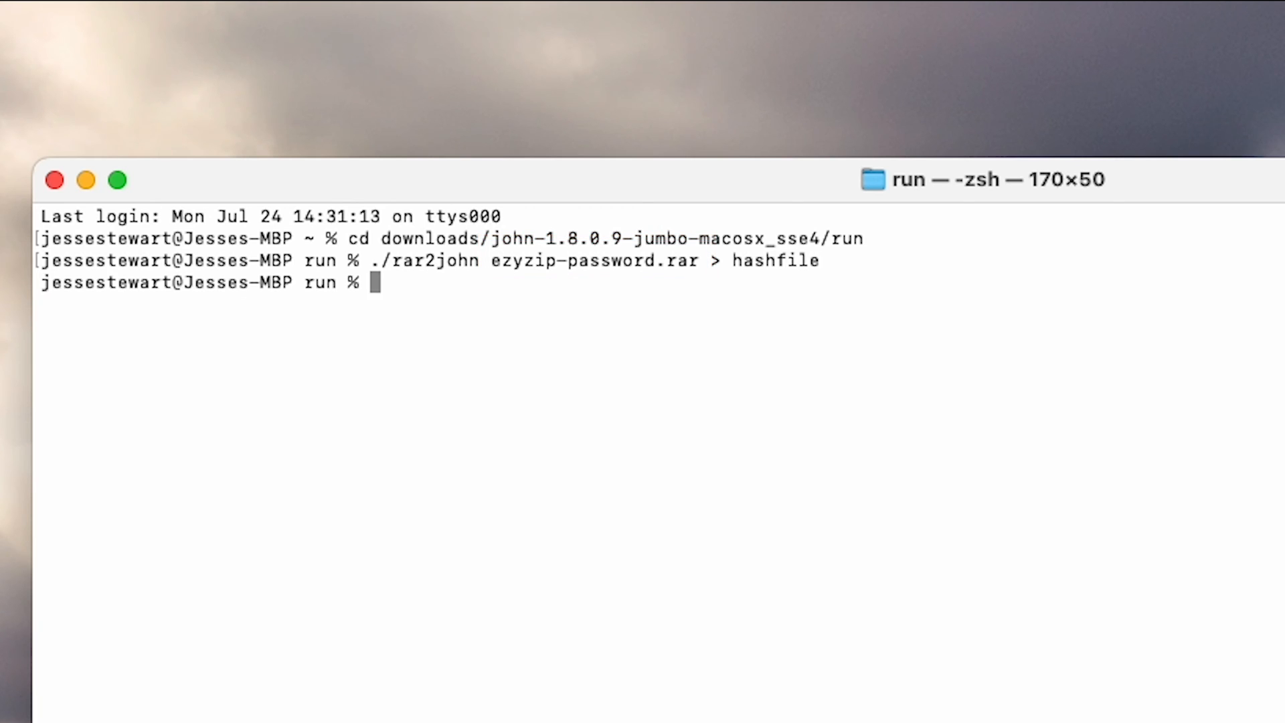
text(./john hashfile)
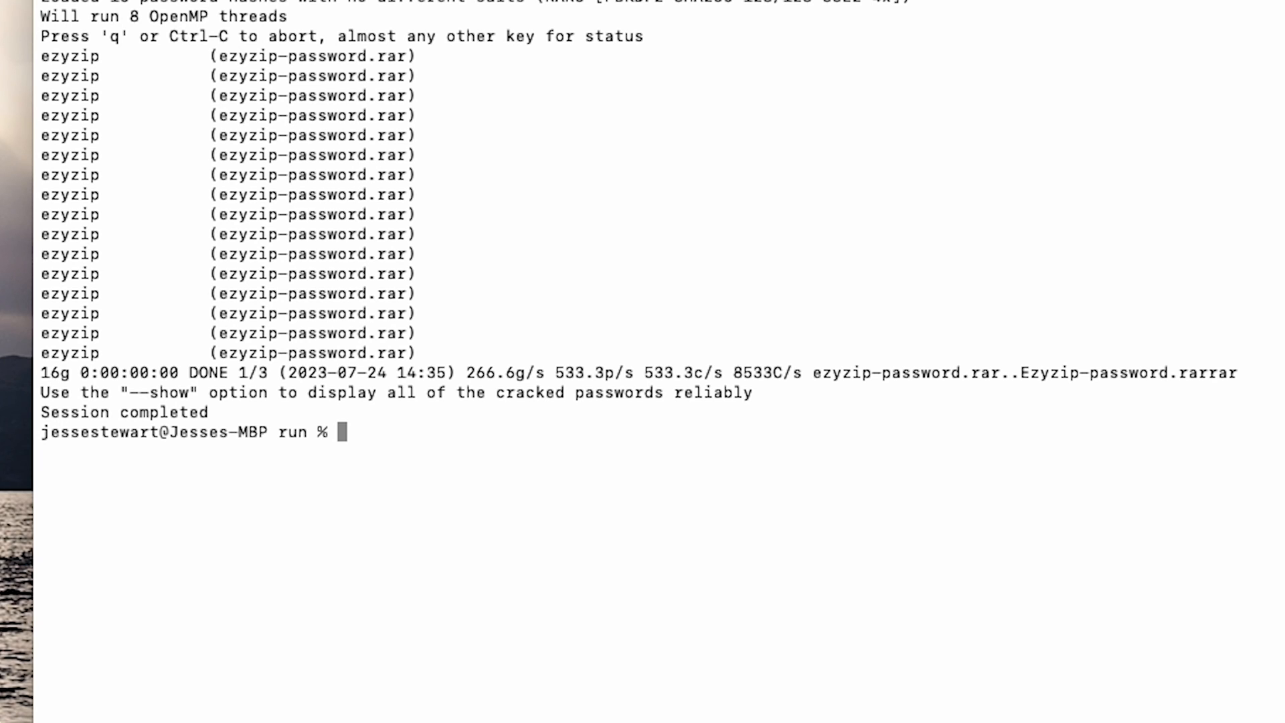
Step: Run ./john --show hashfile to display the cracked password ezyzip
text(.)
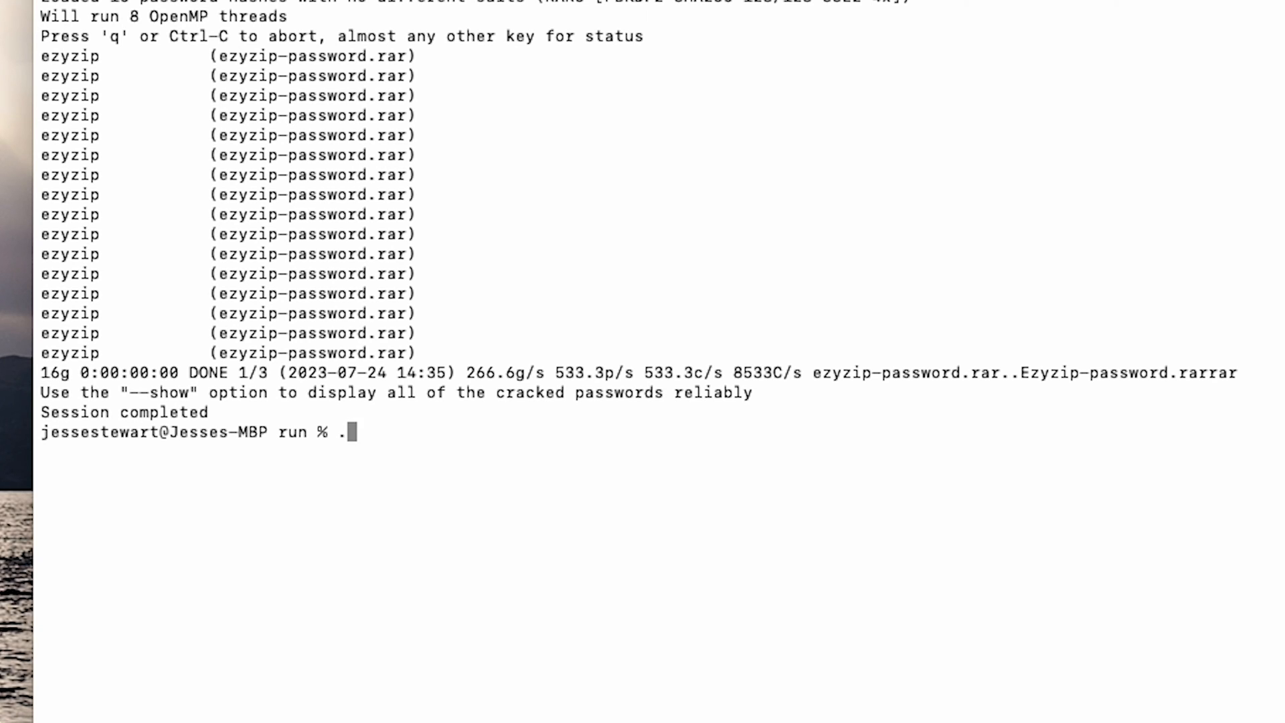
text(/john)
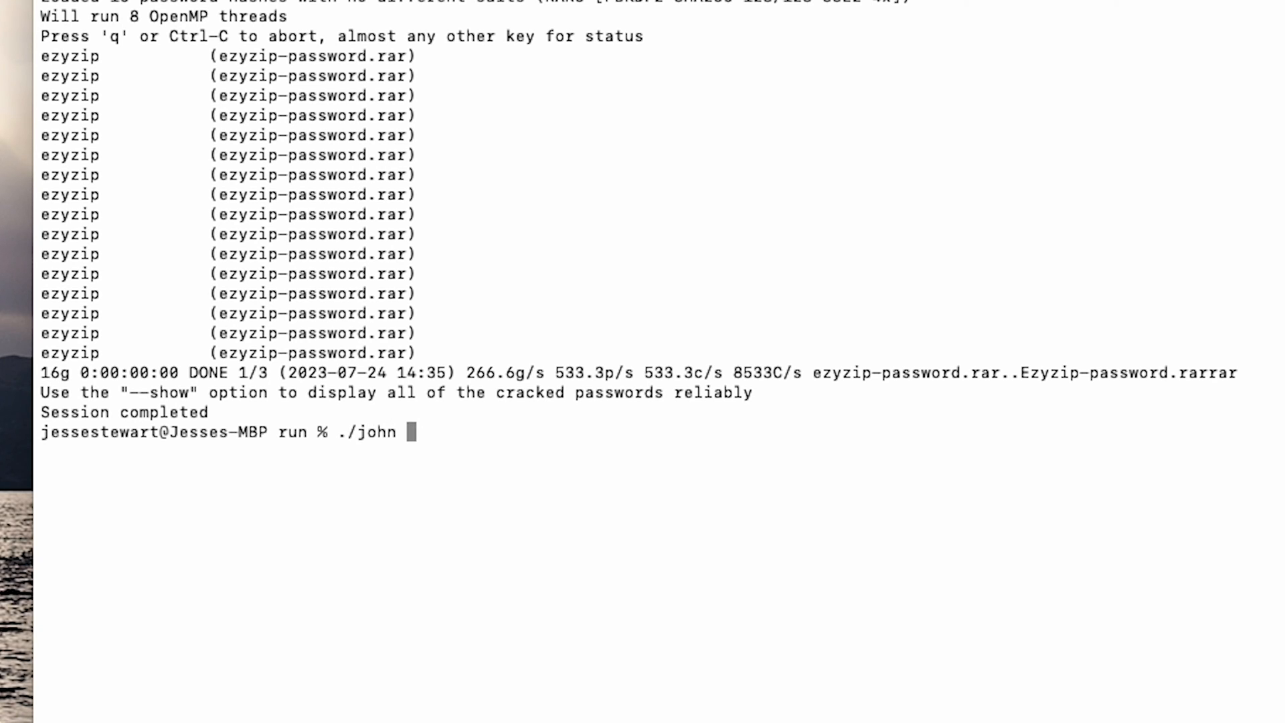
text(--show hashfile)
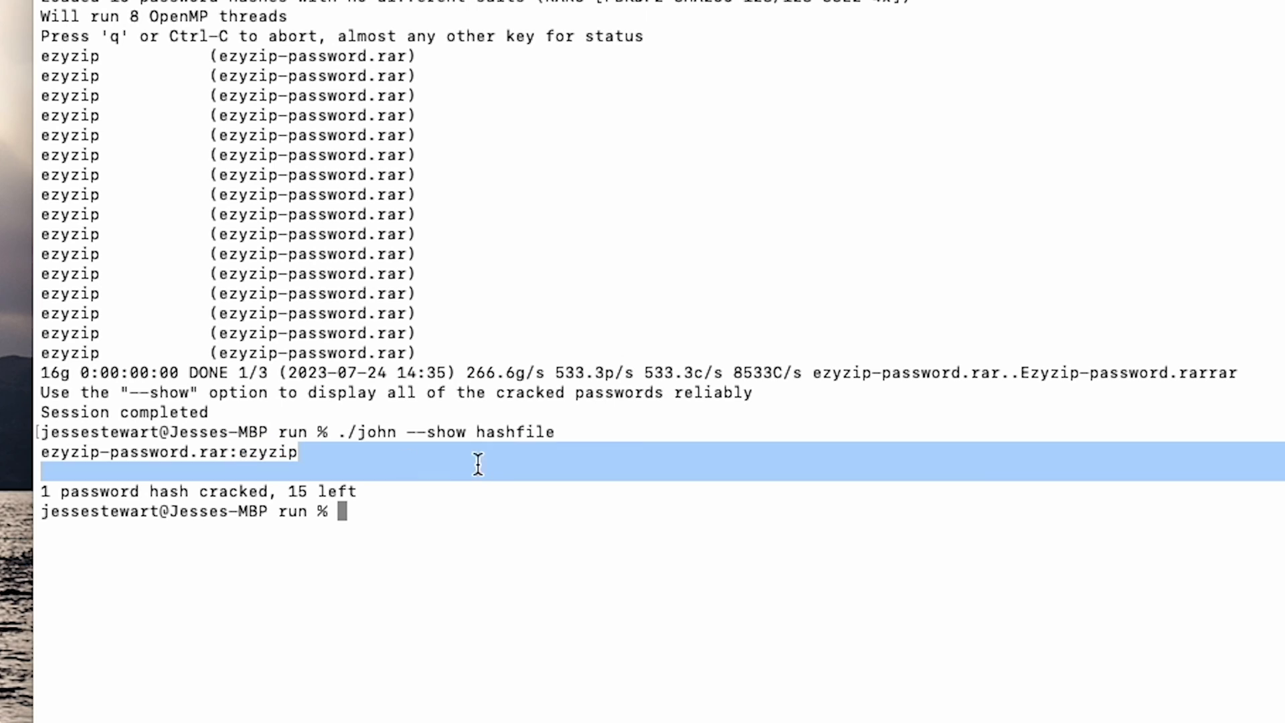
click(503, 527)
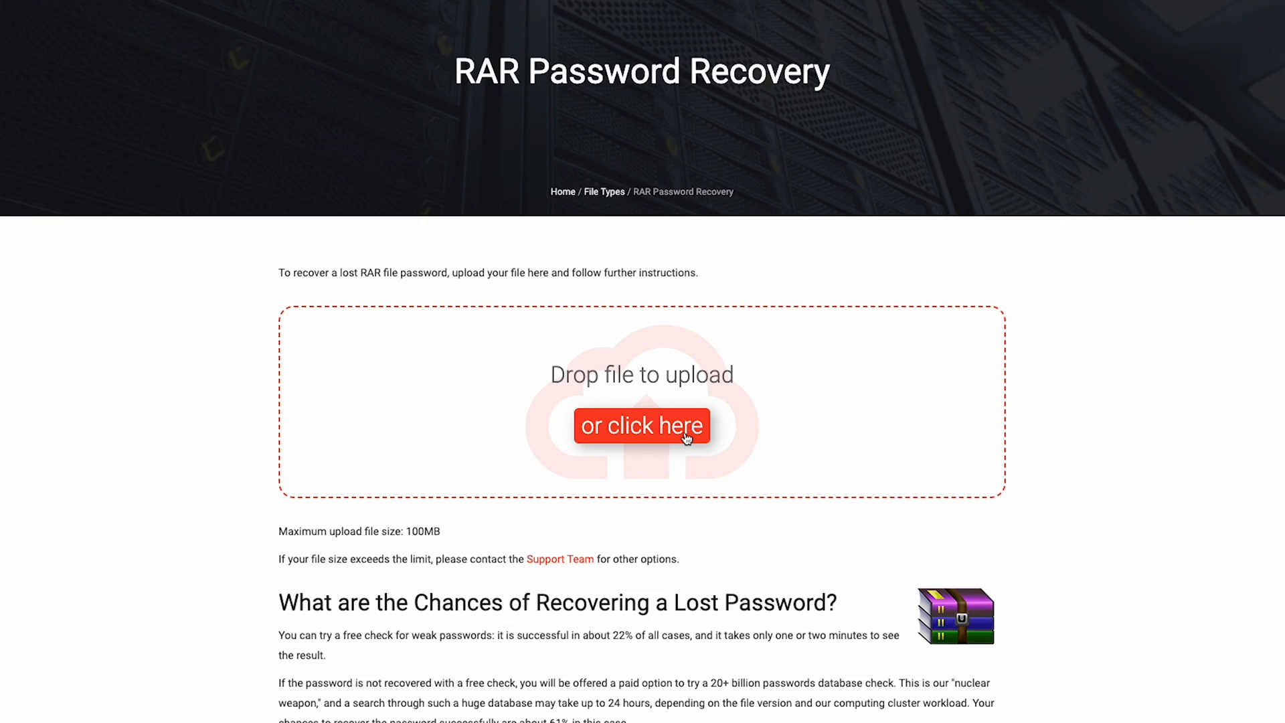
click(641, 426)
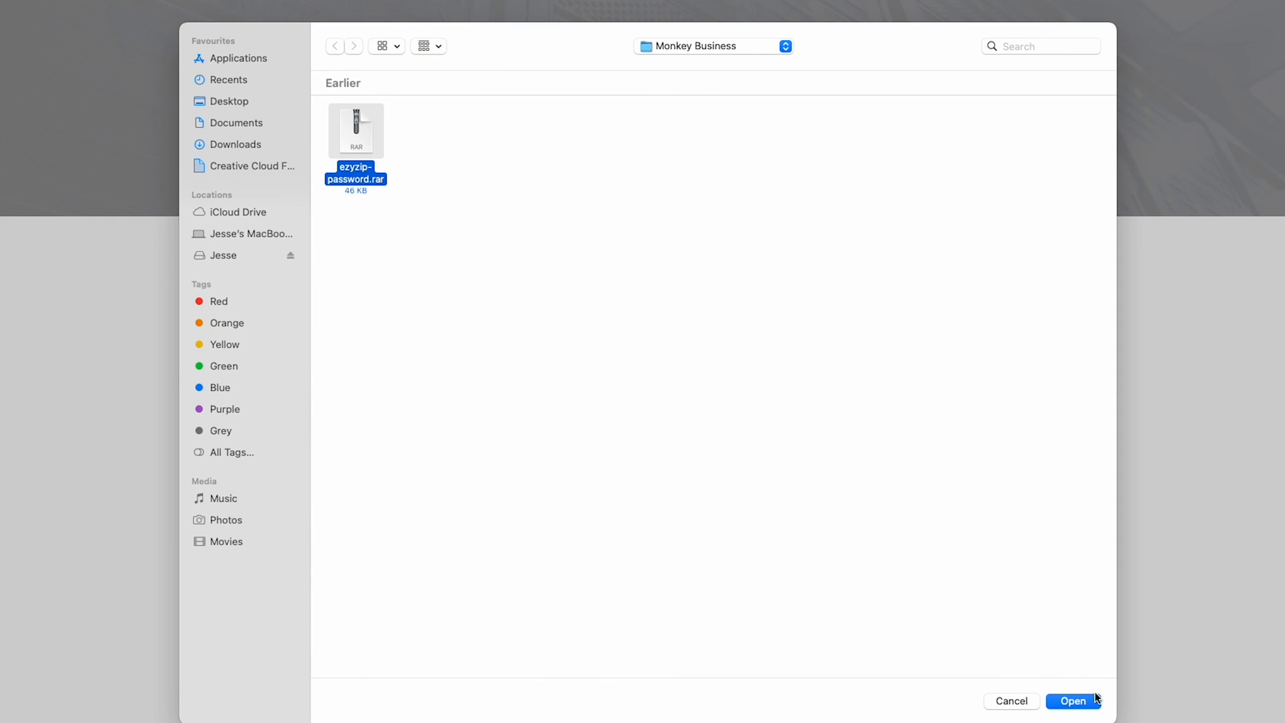
click(1072, 700)
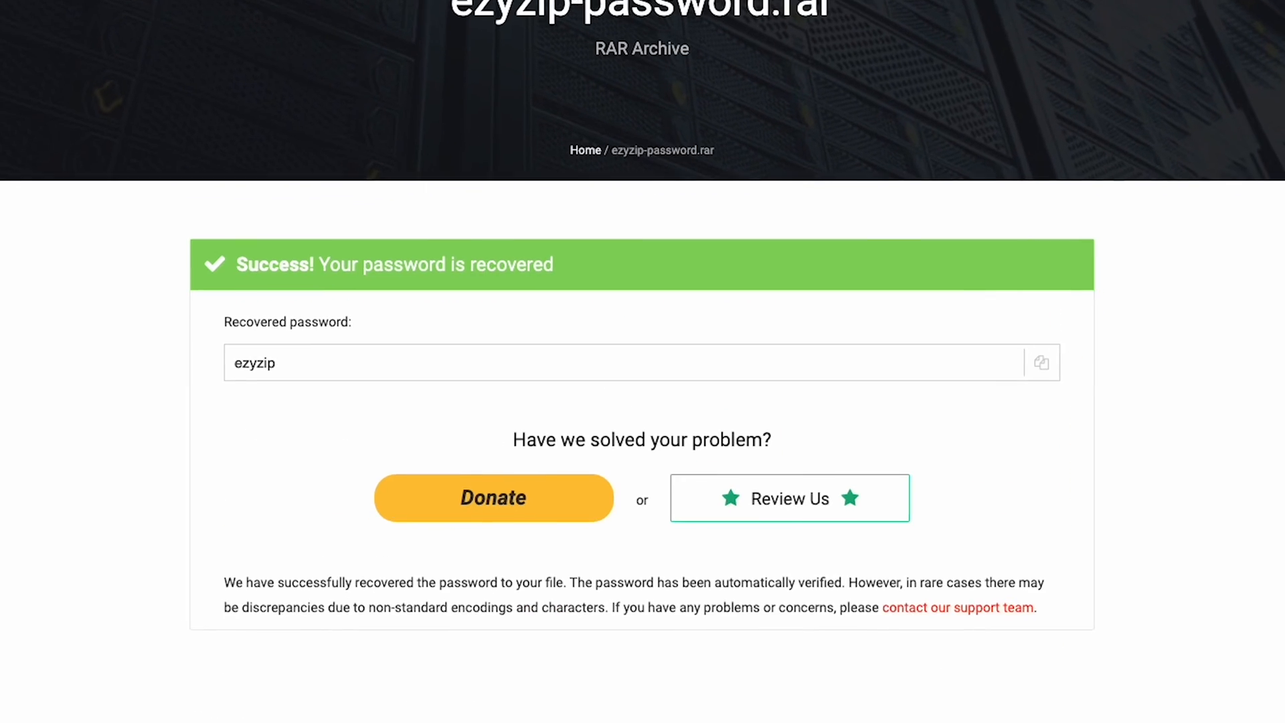